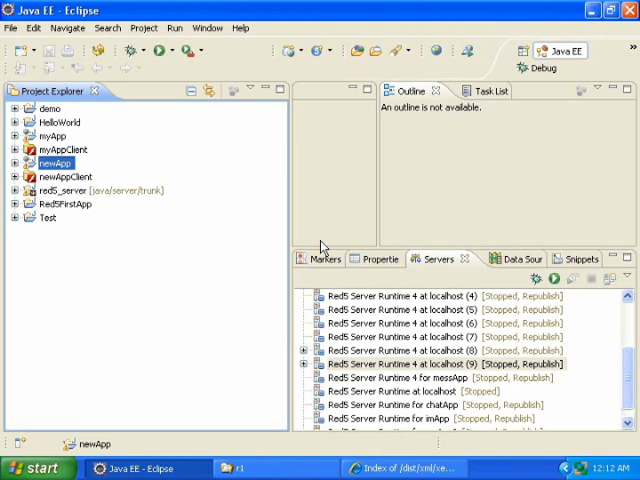
pyautogui.moveTo(210, 176)
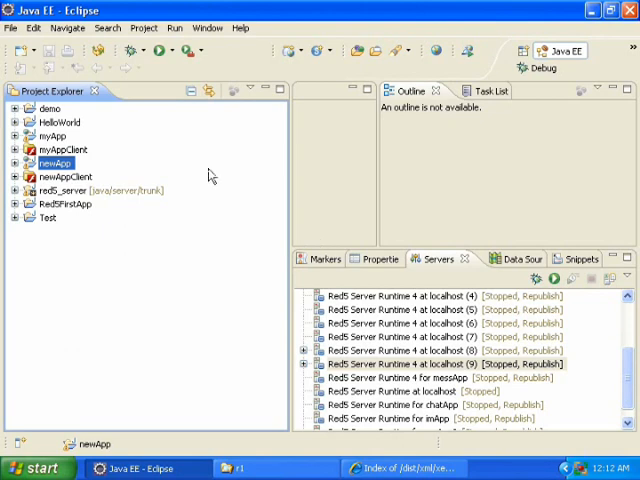
pyautogui.moveTo(96, 92)
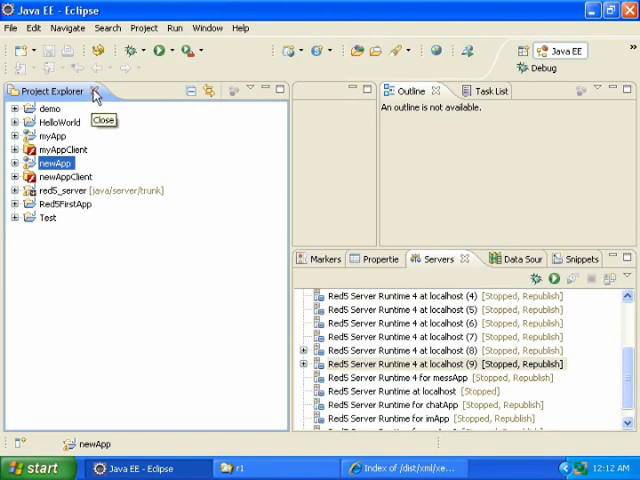
# Close the Project Explorer view, then browse the Window menu without choosing anything
pyautogui.click(96, 92)
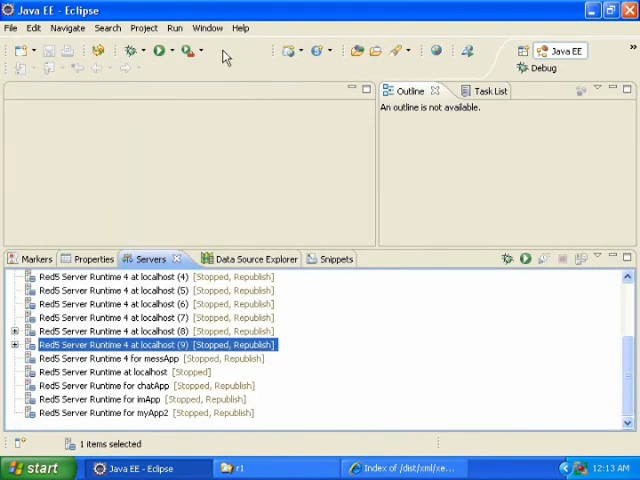
pyautogui.click(208, 28)
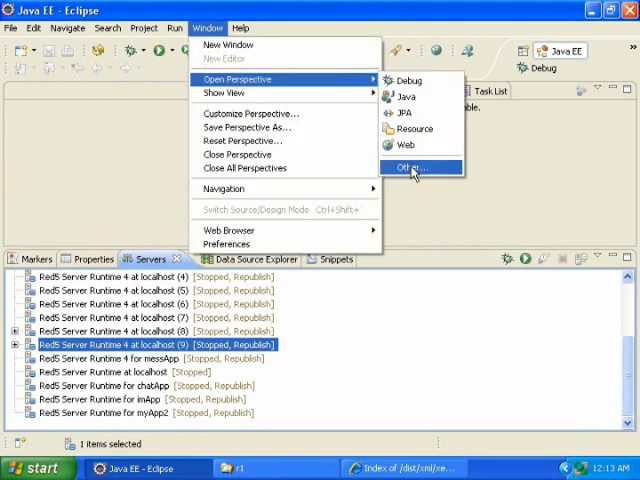
pyautogui.click(412, 168)
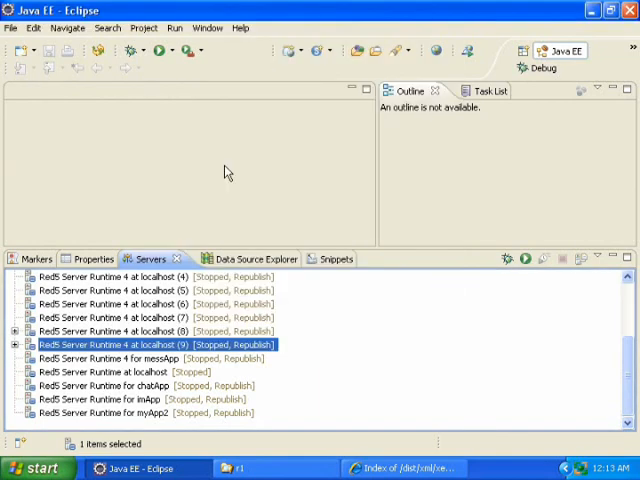
pyautogui.moveTo(216, 108)
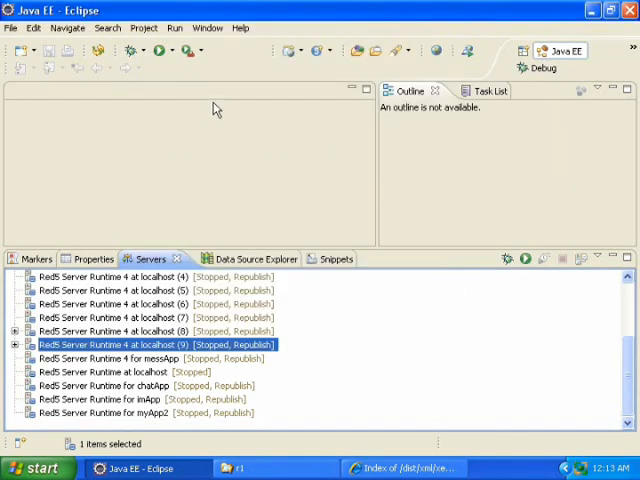
pyautogui.moveTo(252, 164)
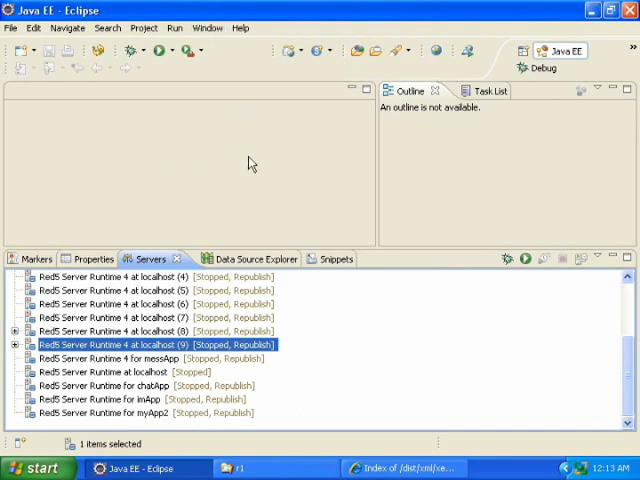
pyautogui.moveTo(224, 90)
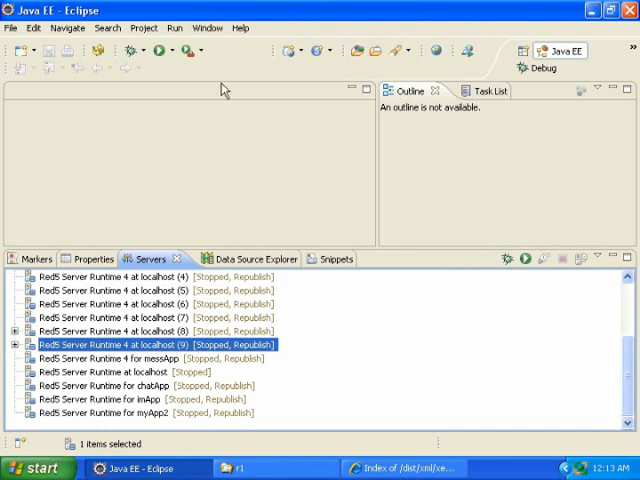
# Reset the Java EE perspective to its default layout via Window > Reset Perspective
pyautogui.click(208, 28)
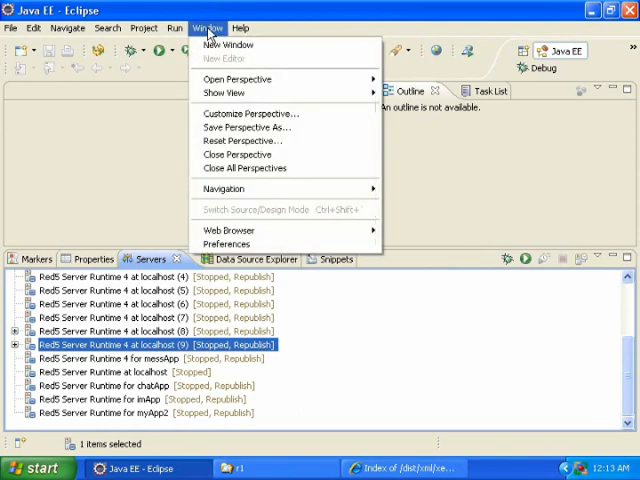
pyautogui.moveTo(242, 140)
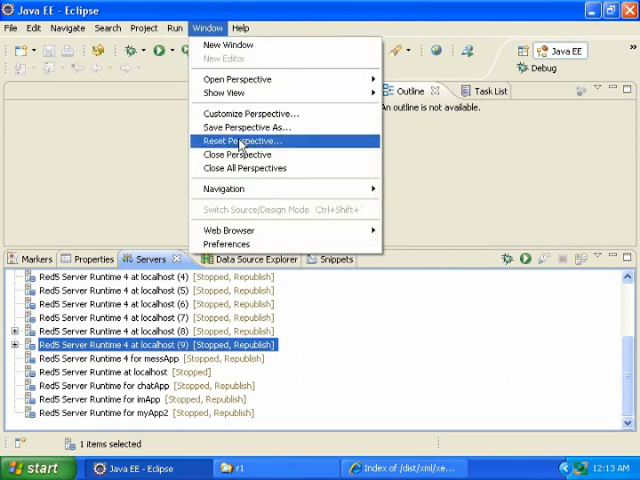
pyautogui.click(240, 140)
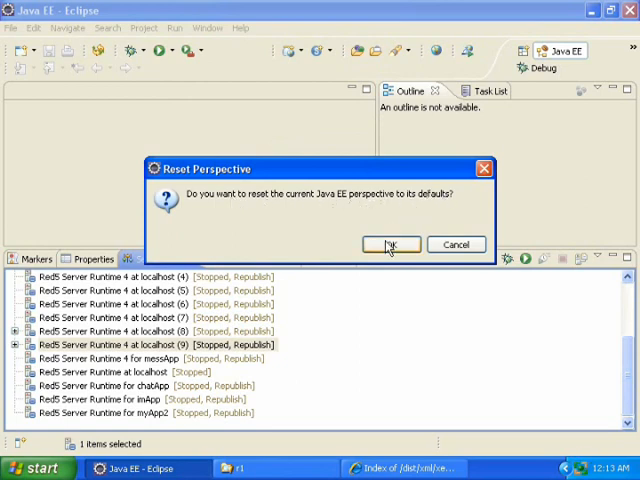
pyautogui.click(390, 244)
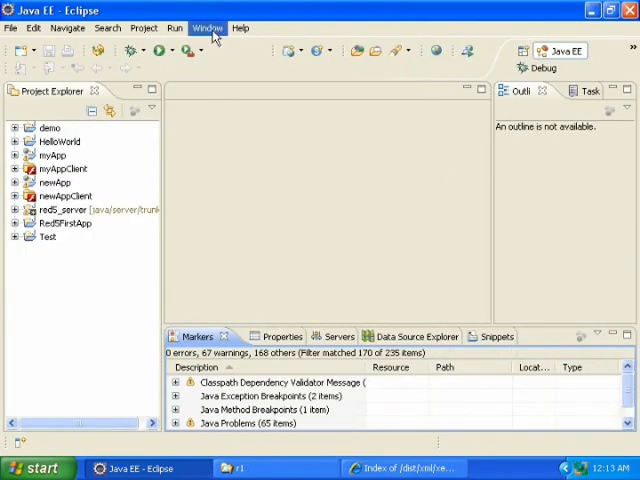
# Switch to the Java perspective and reset it to its default layout
pyautogui.click(208, 28)
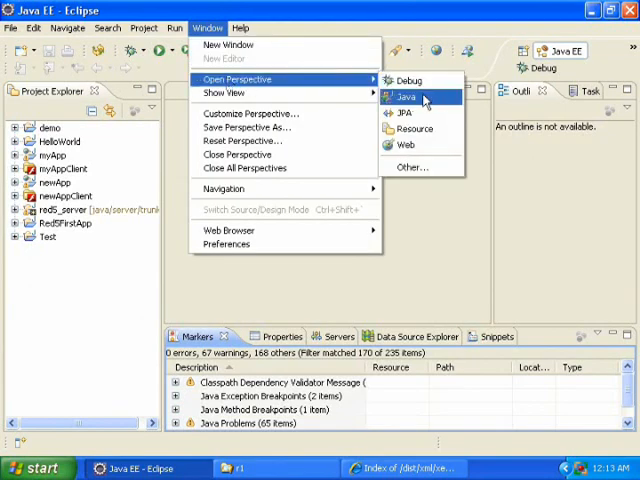
pyautogui.click(406, 96)
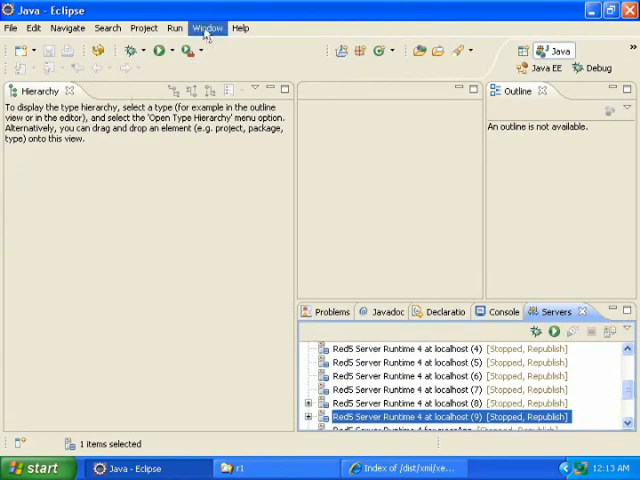
pyautogui.click(208, 28)
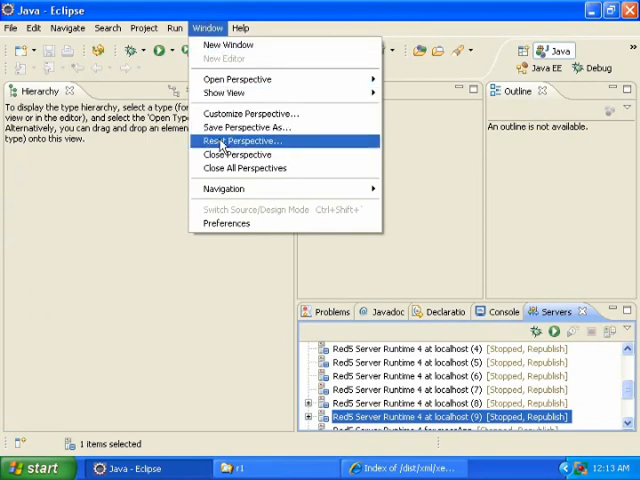
pyautogui.click(242, 140)
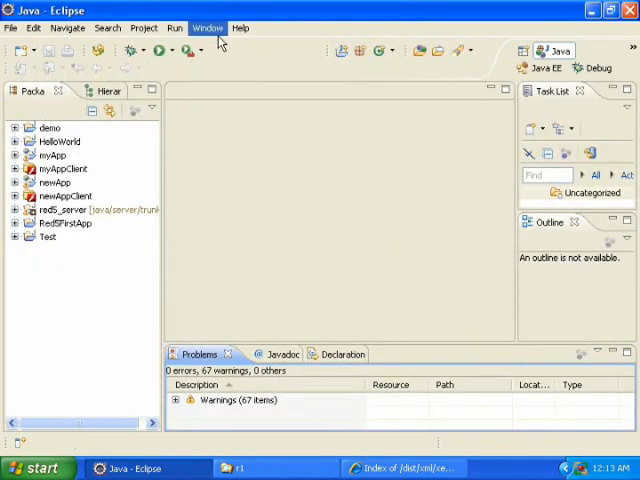
pyautogui.moveTo(260, 188)
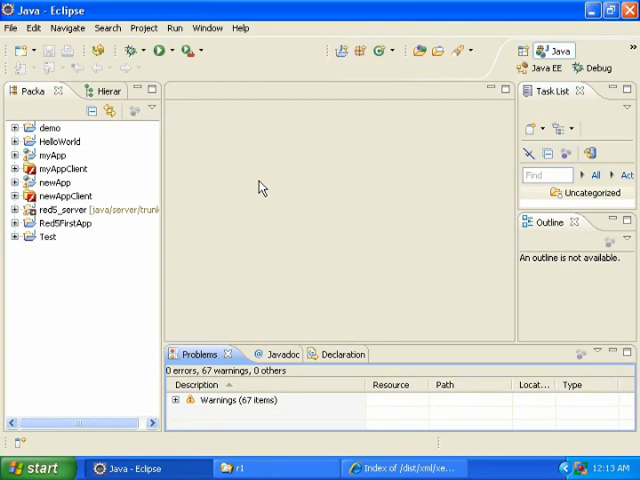
# Browse the full Open Perspective list, then return to the Java EE perspective
pyautogui.click(208, 28)
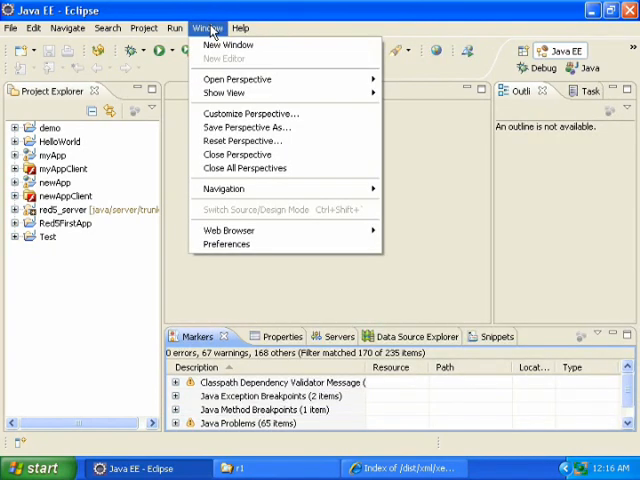
pyautogui.moveTo(240, 140)
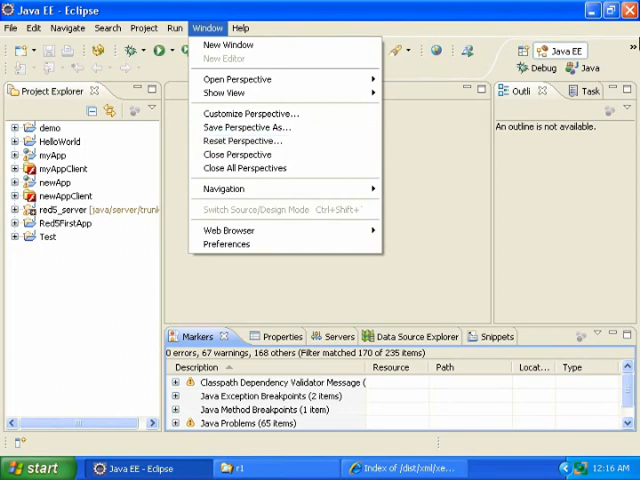
pyautogui.moveTo(236, 80)
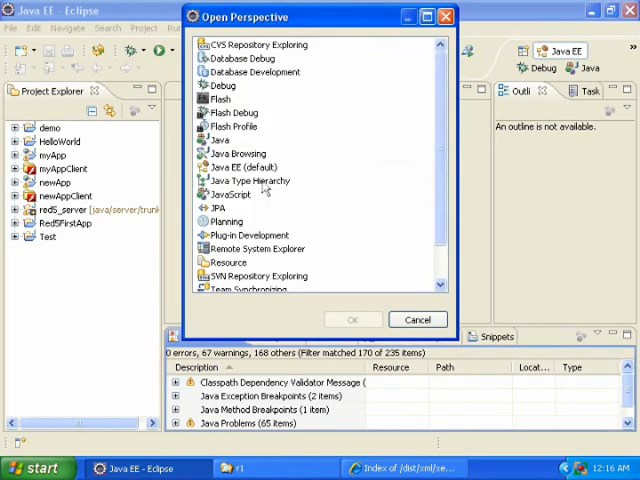
pyautogui.click(208, 28)
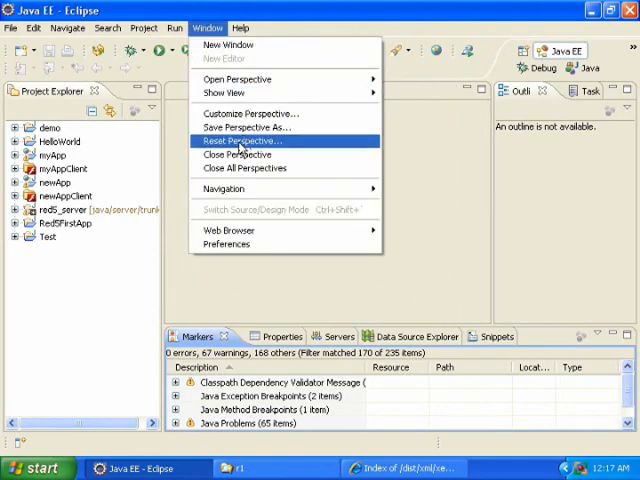
# Reset the Java EE perspective to defaults again, then switch to the Debug perspective
pyautogui.click(244, 140)
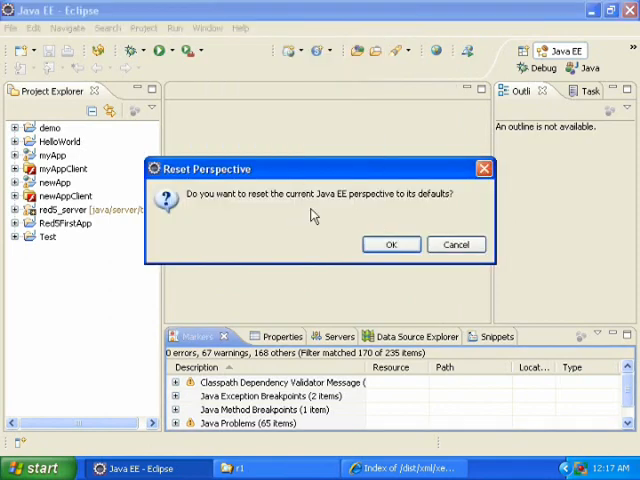
pyautogui.click(392, 244)
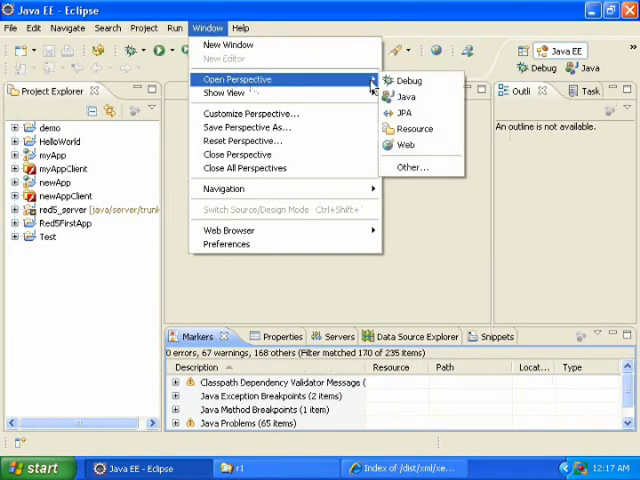
pyautogui.click(408, 80)
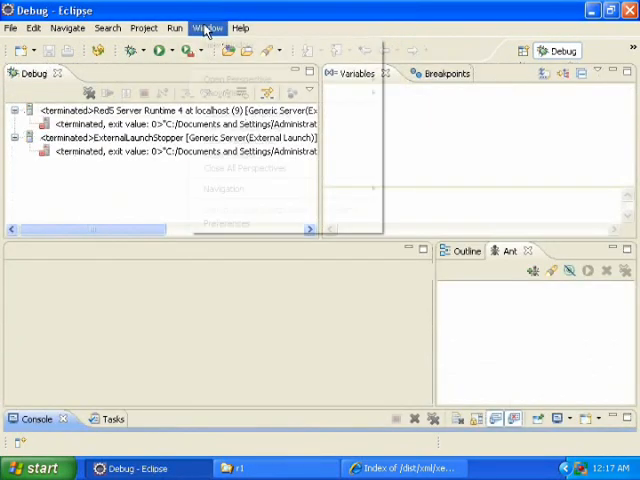